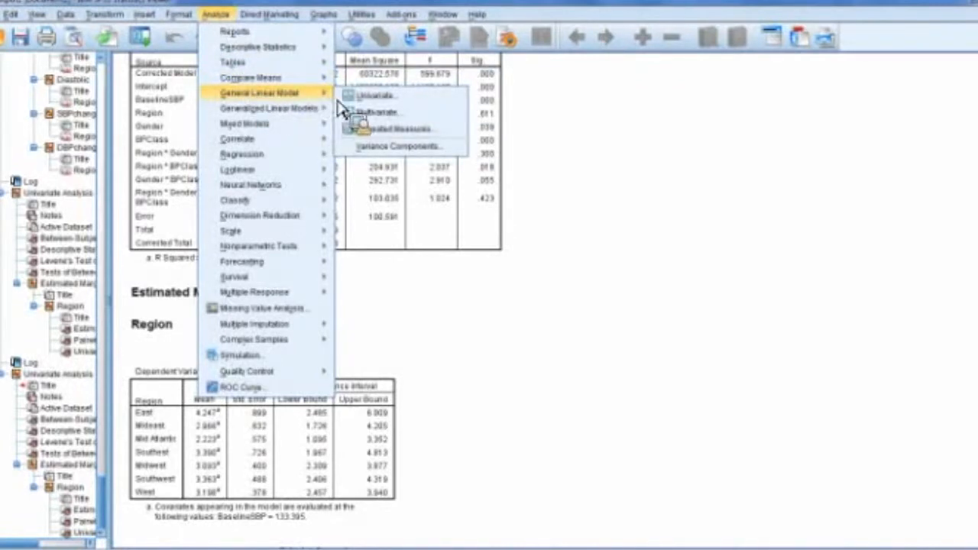
Start the Multivariate general linear model procedure from the Analyze menu
click(376, 113)
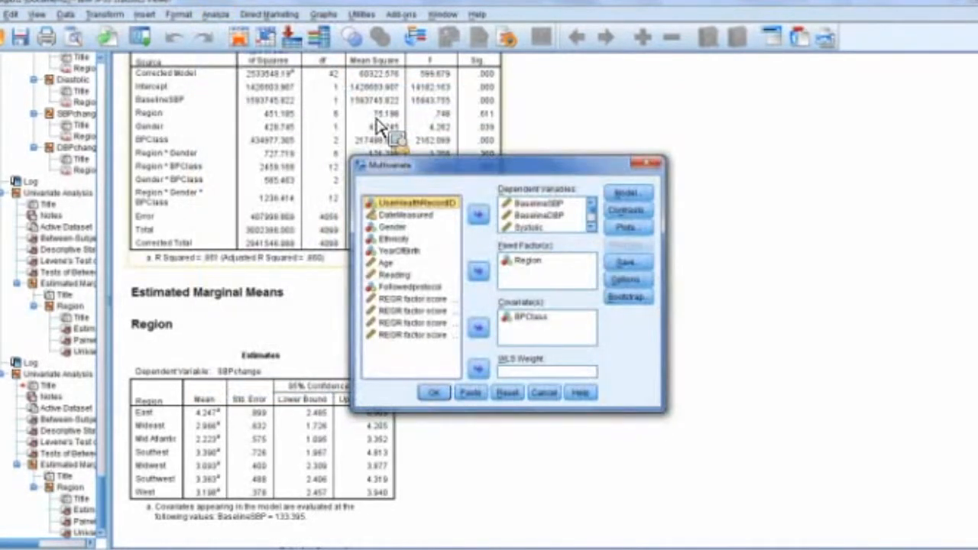
mouse_move(413, 183)
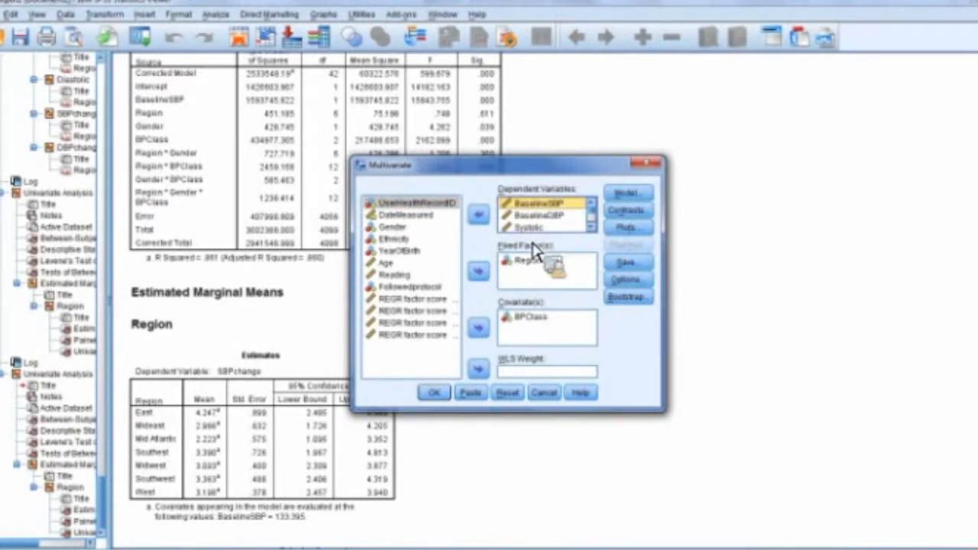
Move the blood pressure variables out of Dependent Variables and reselect BaselineSBP through DBPchange
click(478, 214)
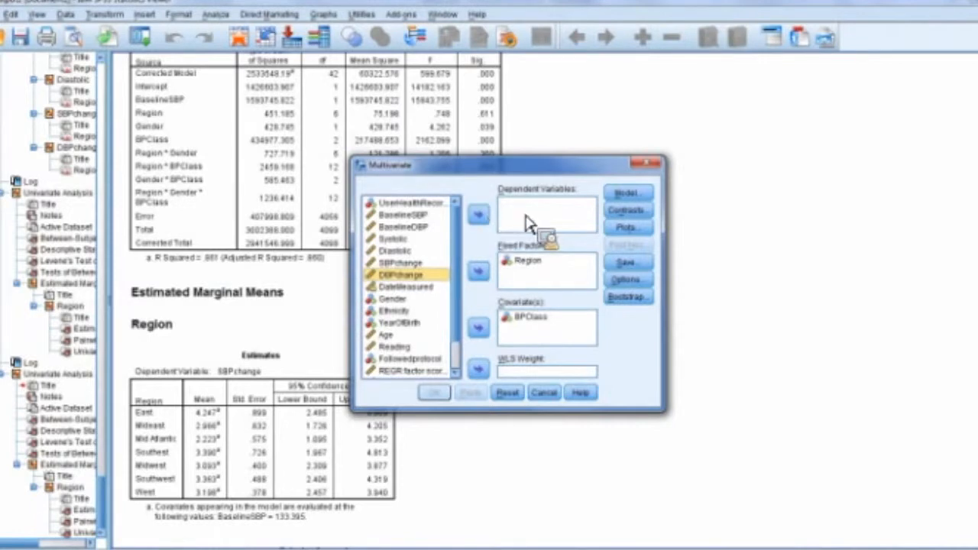
mouse_move(533, 223)
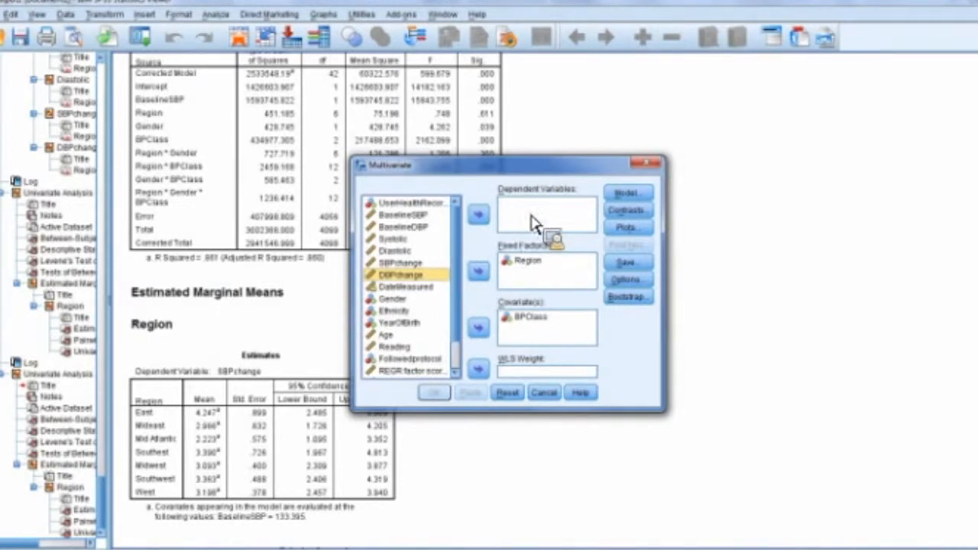
click(404, 214)
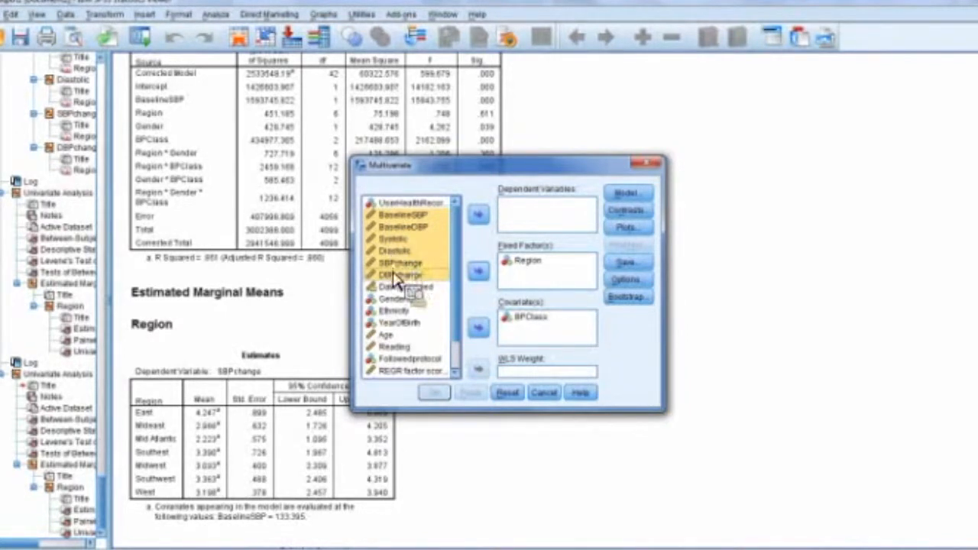
Move the six selected blood pressure measures back into the Dependent Variables box
click(479, 214)
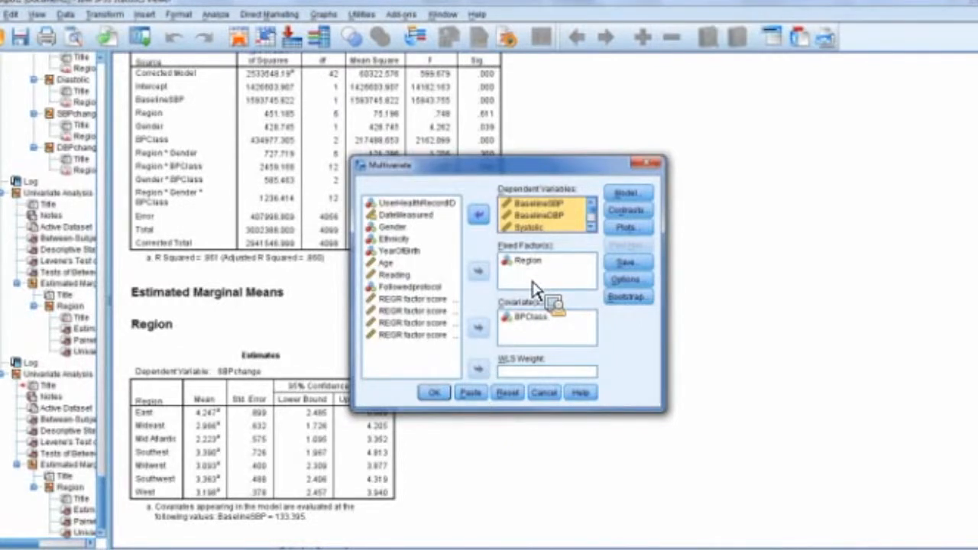
mouse_move(538, 222)
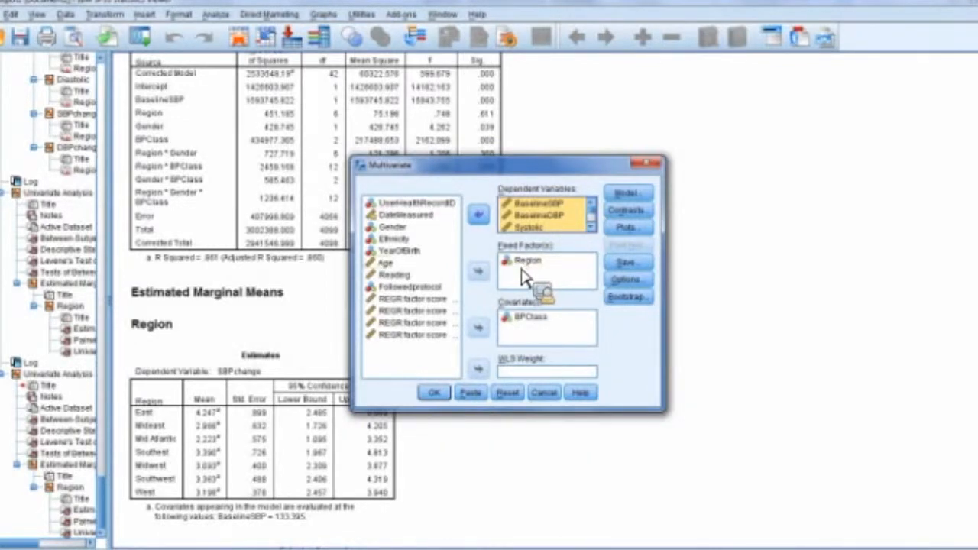
mouse_move(523, 283)
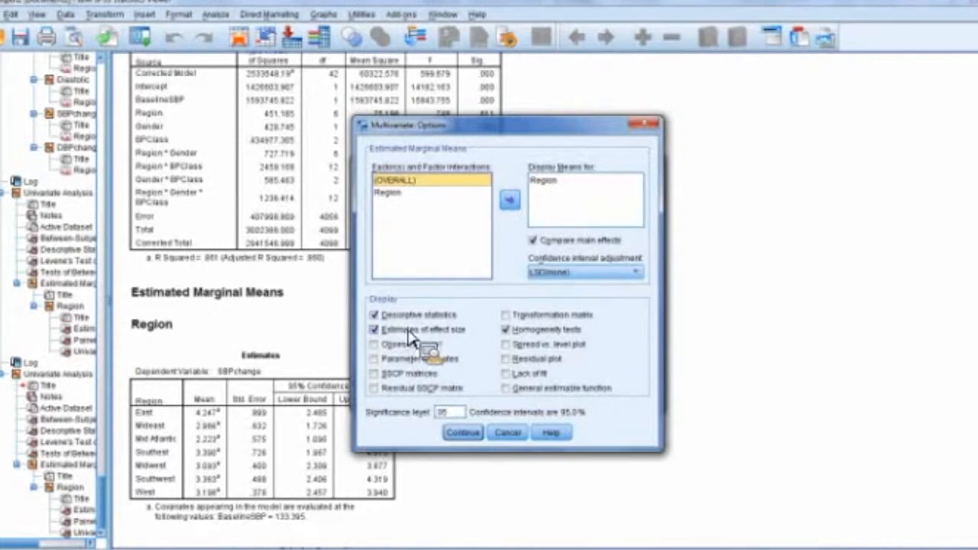
mouse_move(458, 344)
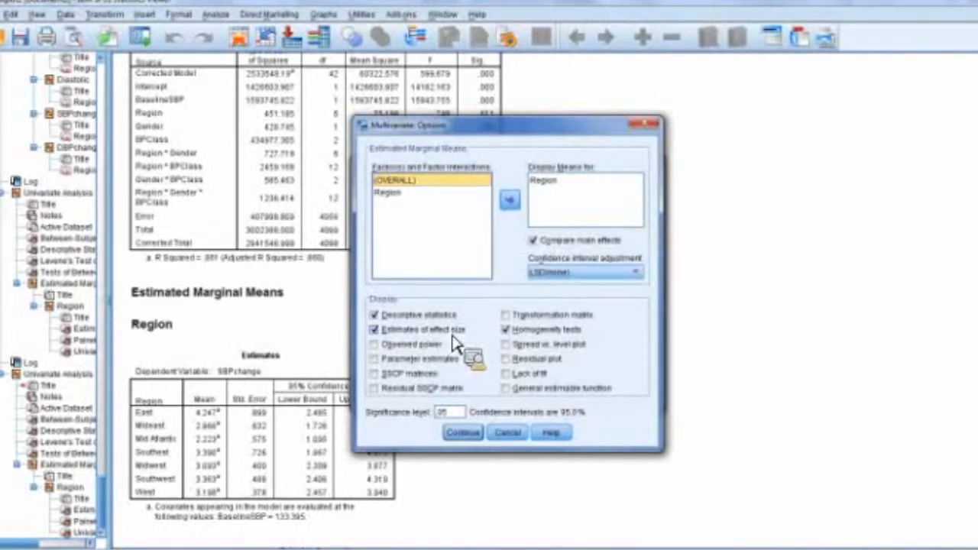
mouse_move(543, 344)
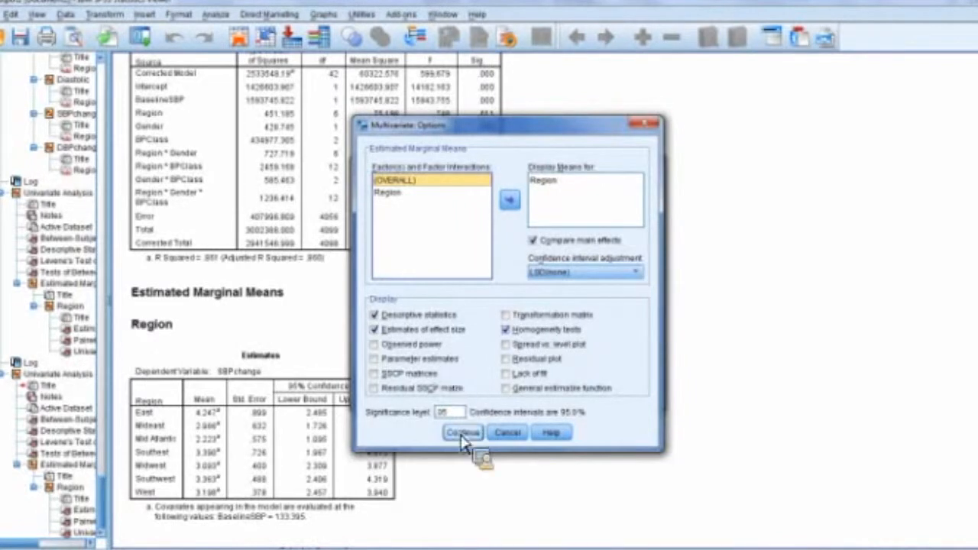
Confirm descriptive statistics, effect size estimates, homogeneity tests and main-effect comparisons in Options
click(461, 433)
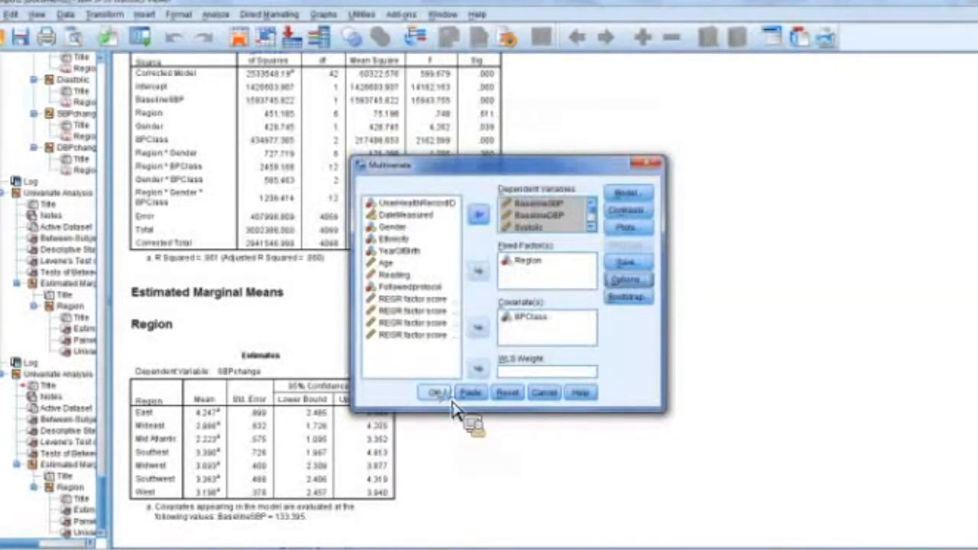
Run the MANOVA and review the between-subjects factors and descriptive statistics output
click(436, 392)
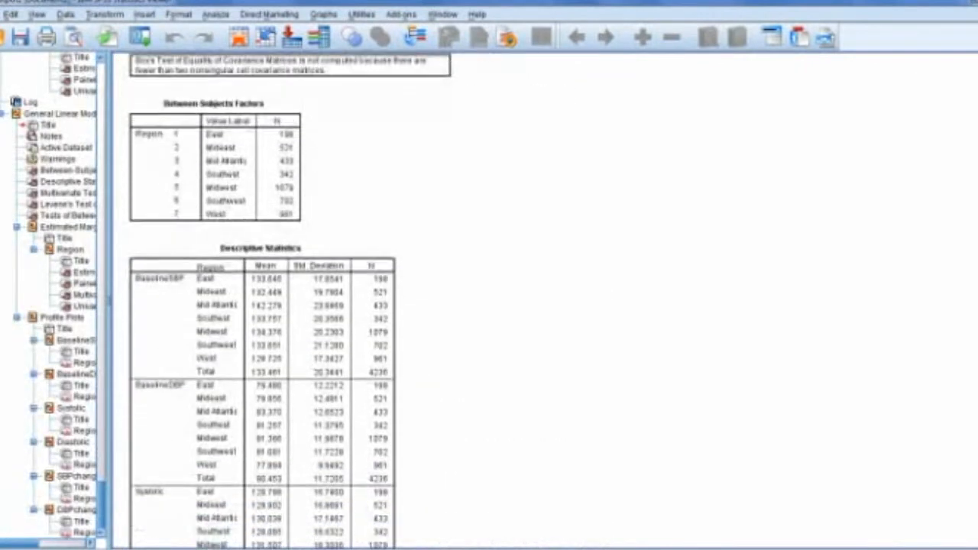
scroll(down, 3)
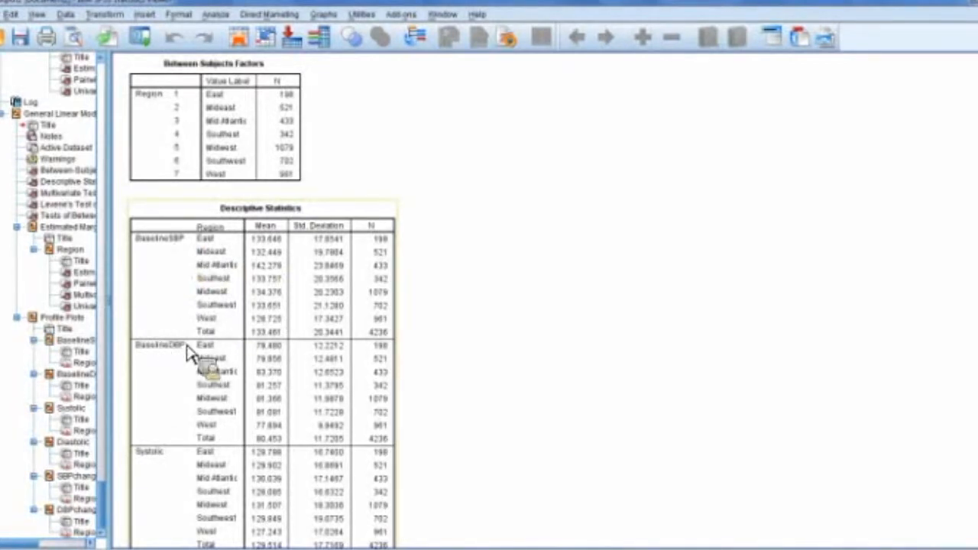
scroll(down, 3)
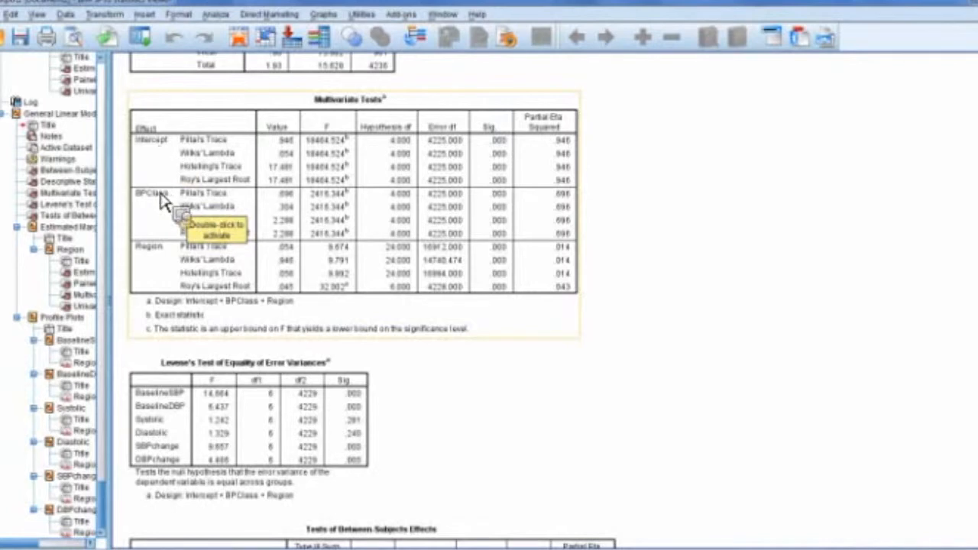
mouse_move(166, 213)
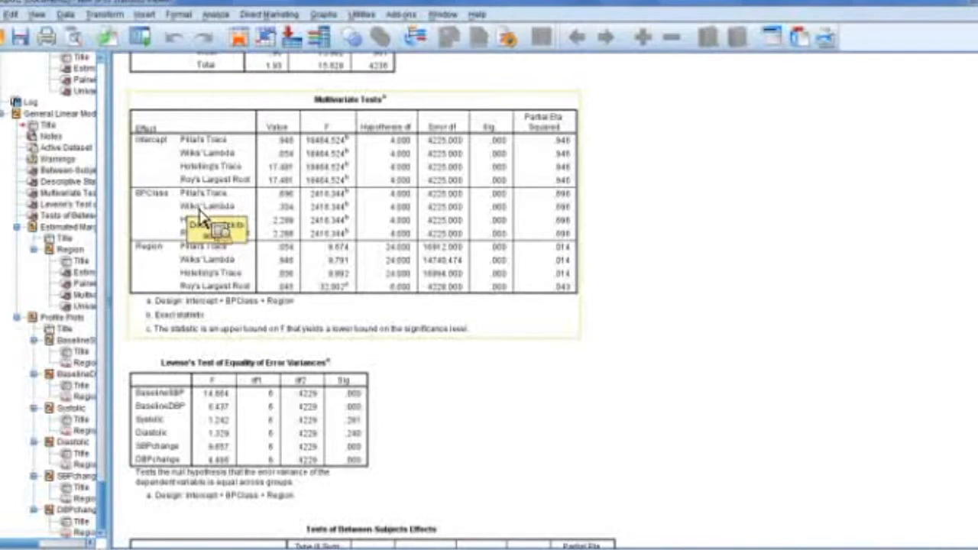
mouse_move(191, 279)
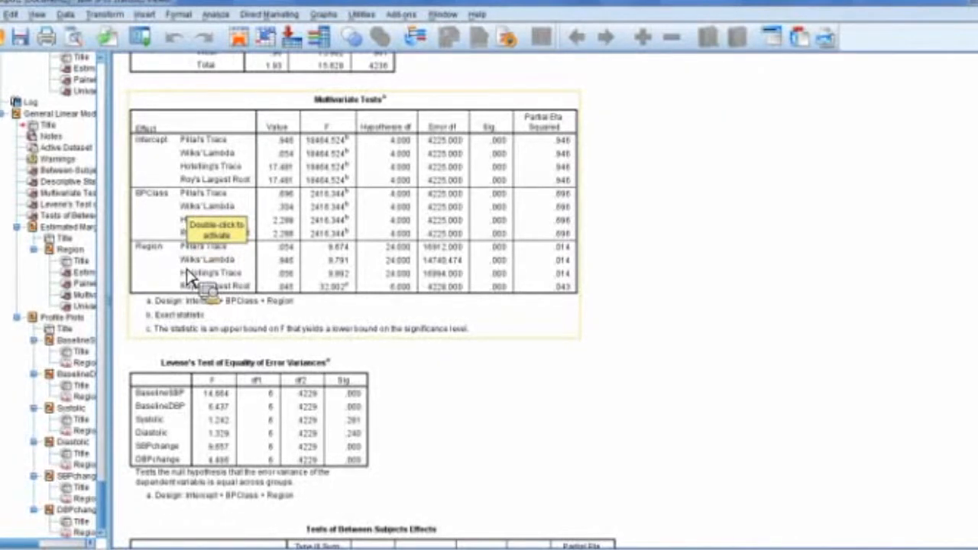
mouse_move(190, 303)
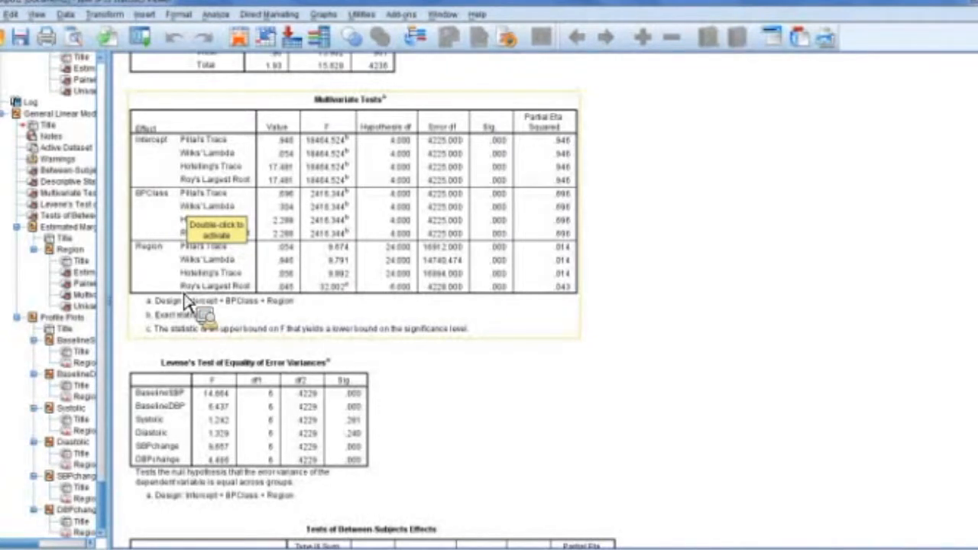
mouse_move(508, 359)
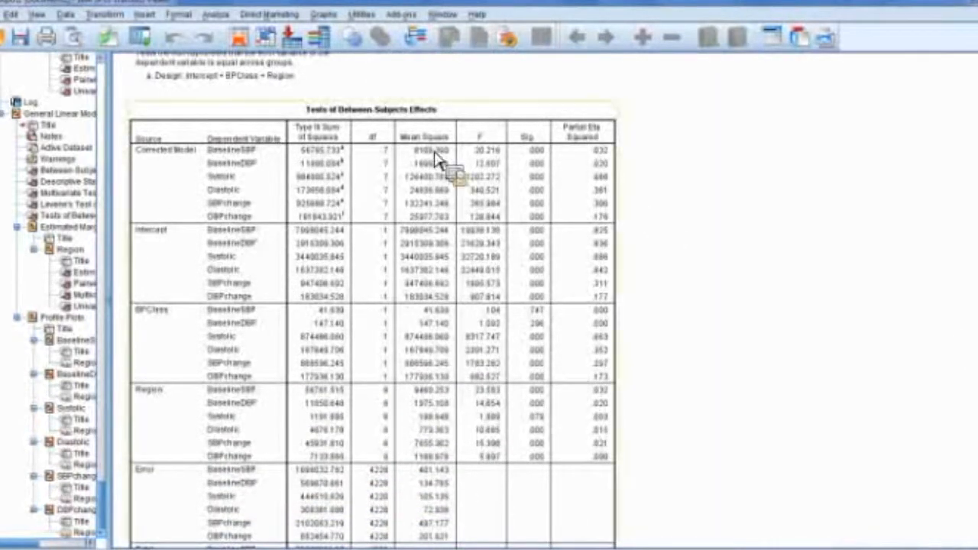
mouse_move(726, 436)
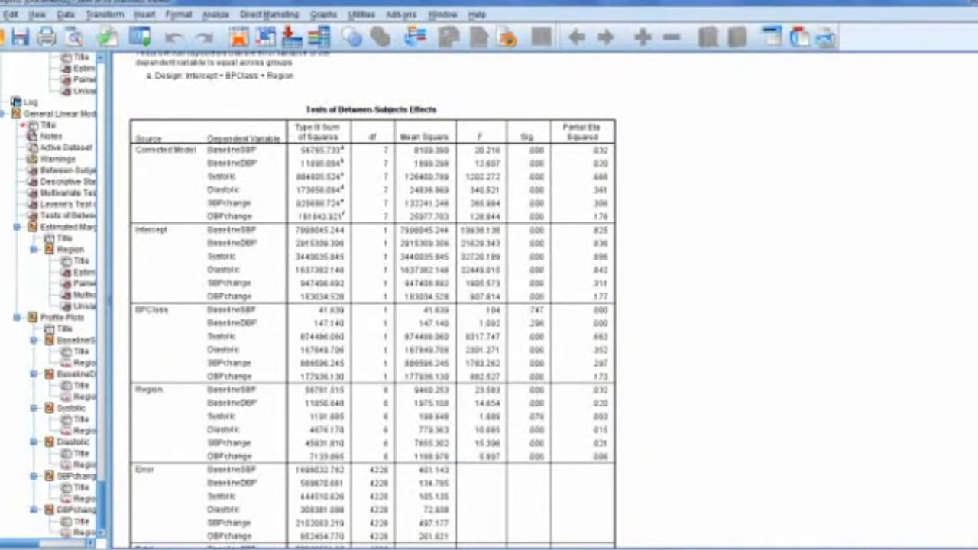
scroll(down, 3)
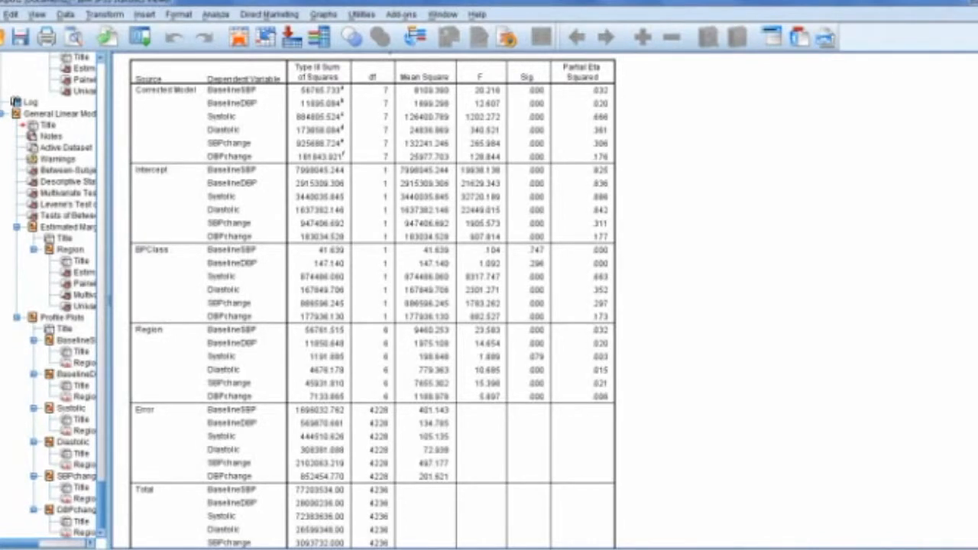
scroll(down, 3)
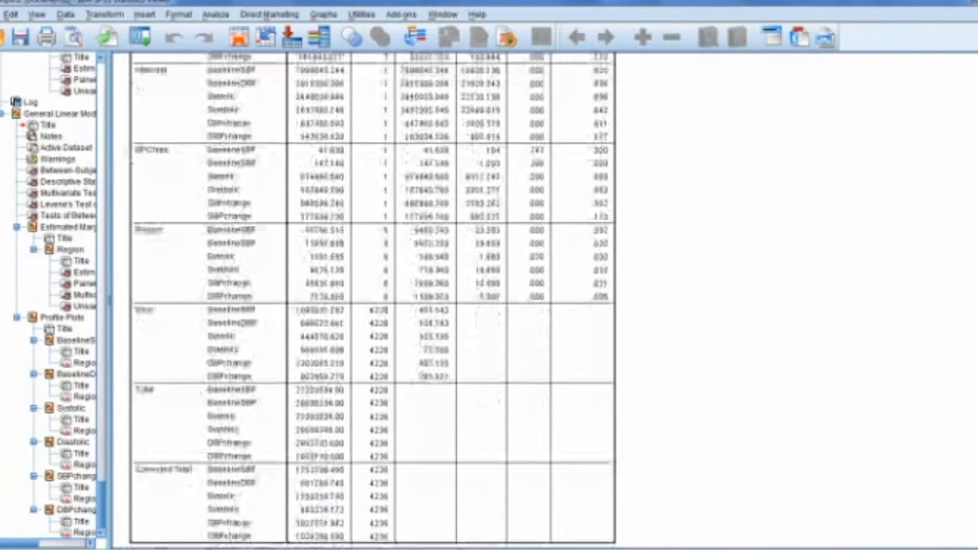
scroll(down, 3)
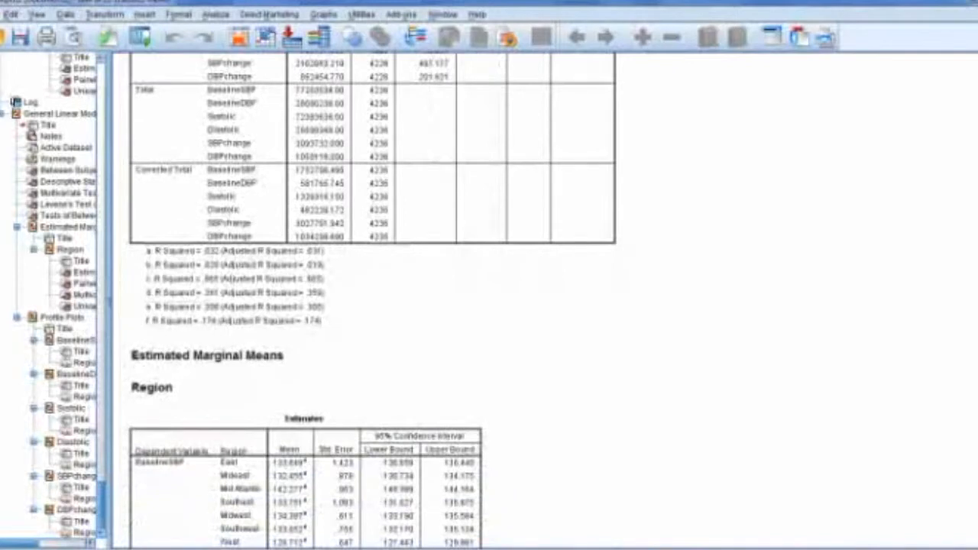
scroll(down, 3)
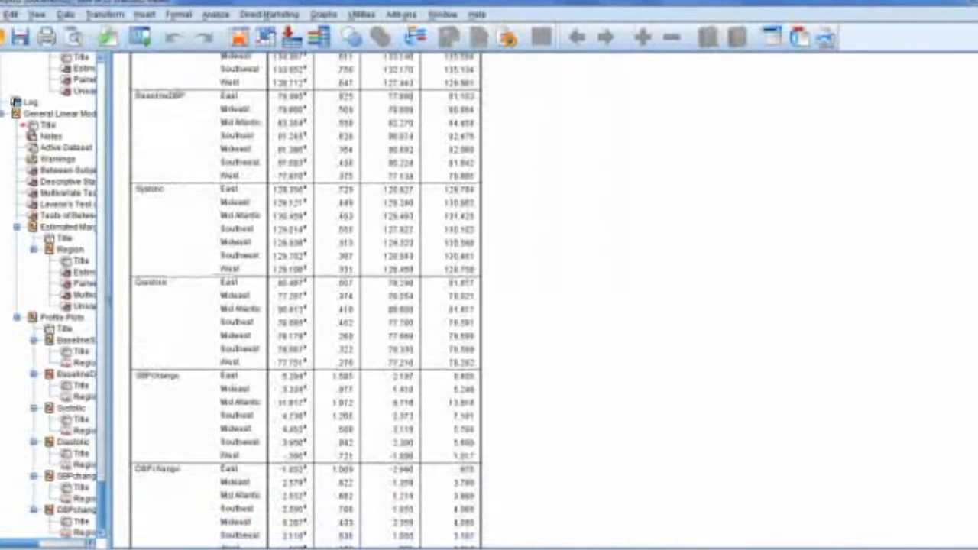
scroll(down, 3)
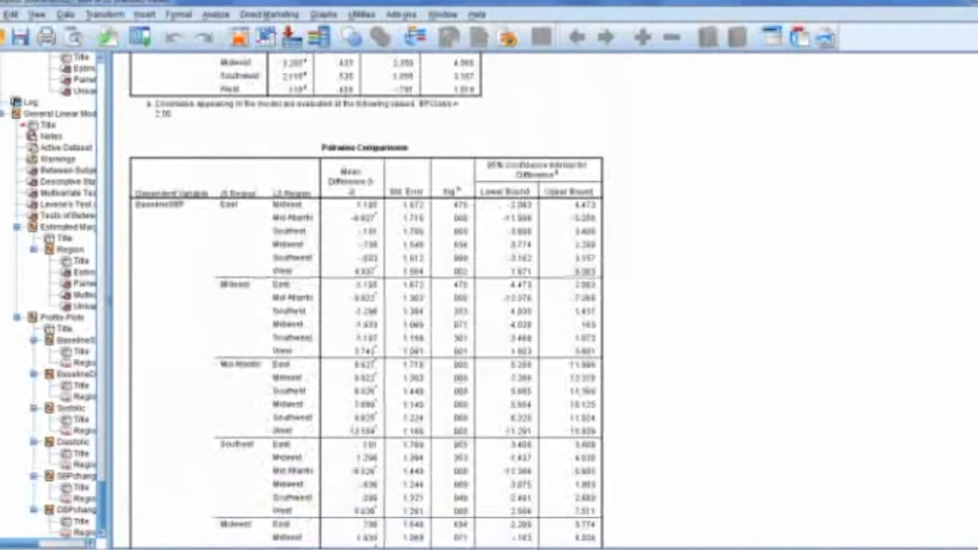
scroll(down, 3)
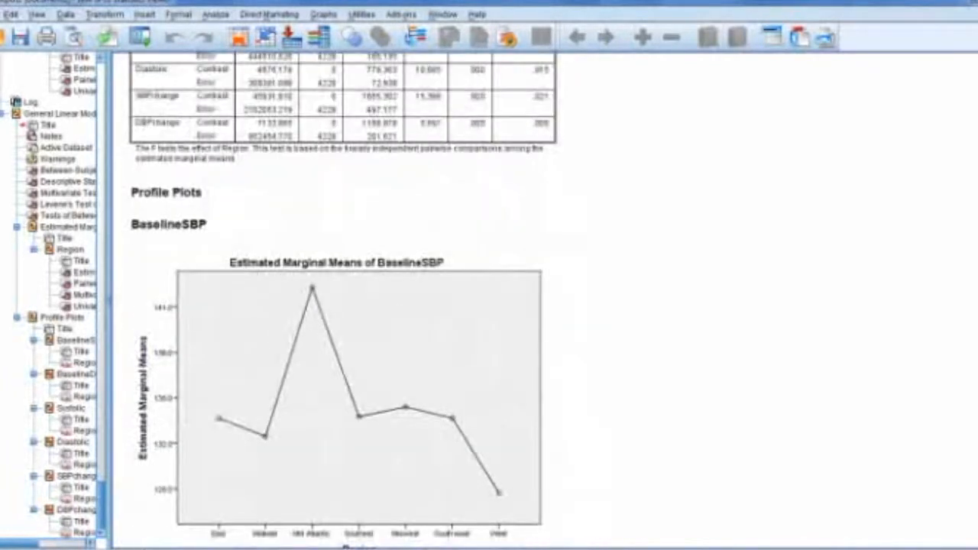
scroll(down, 3)
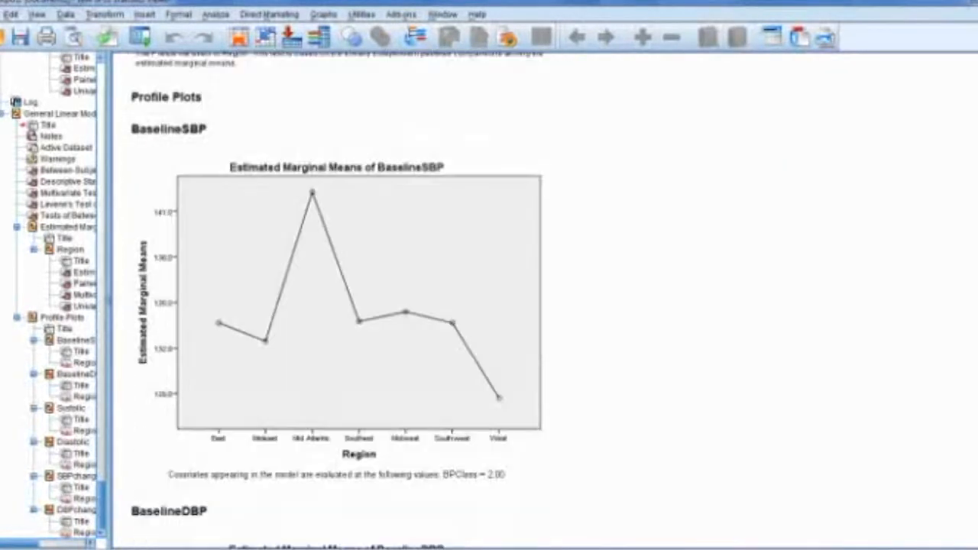
scroll(down, 3)
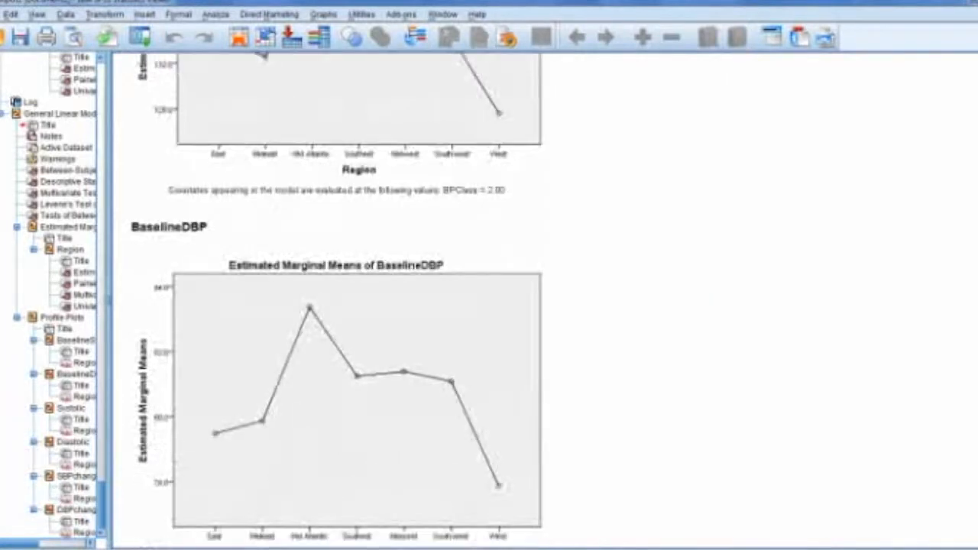